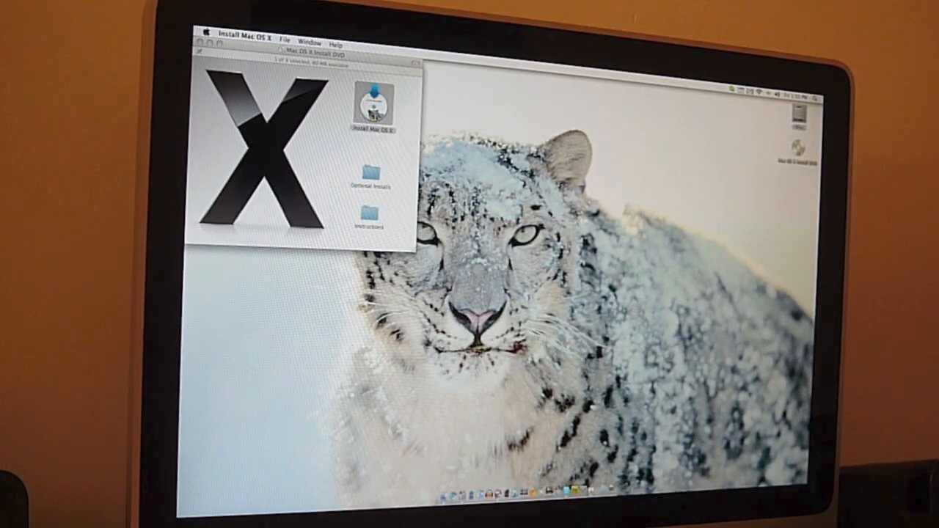
Launch Install Mac OS X from the install DVD window, reaching the license agreement
double_click(378, 106)
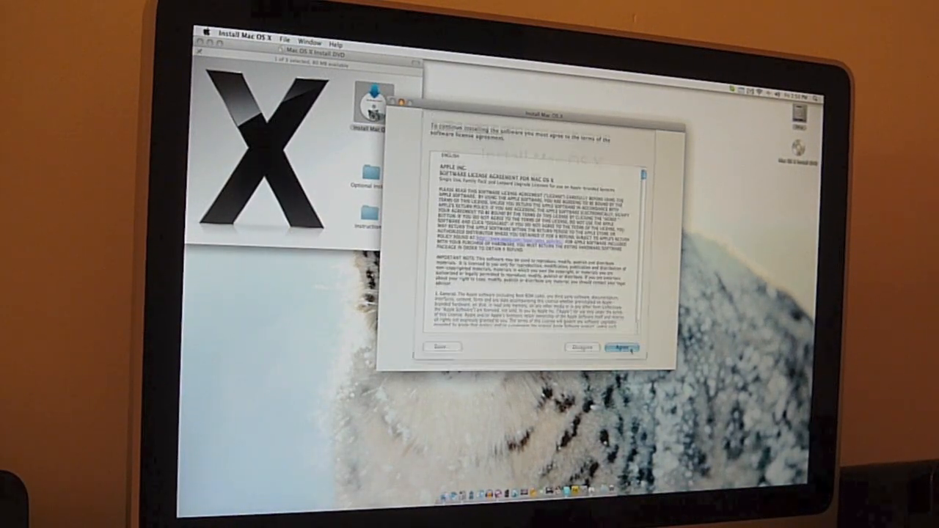
Agree to the license, install onto the iMac disk and authorize with the administrator password
click(624, 348)
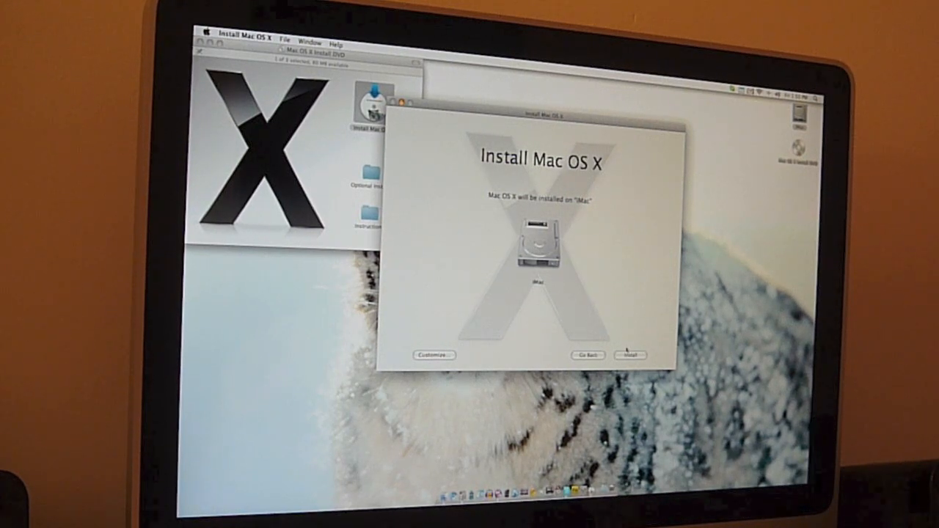
click(630, 355)
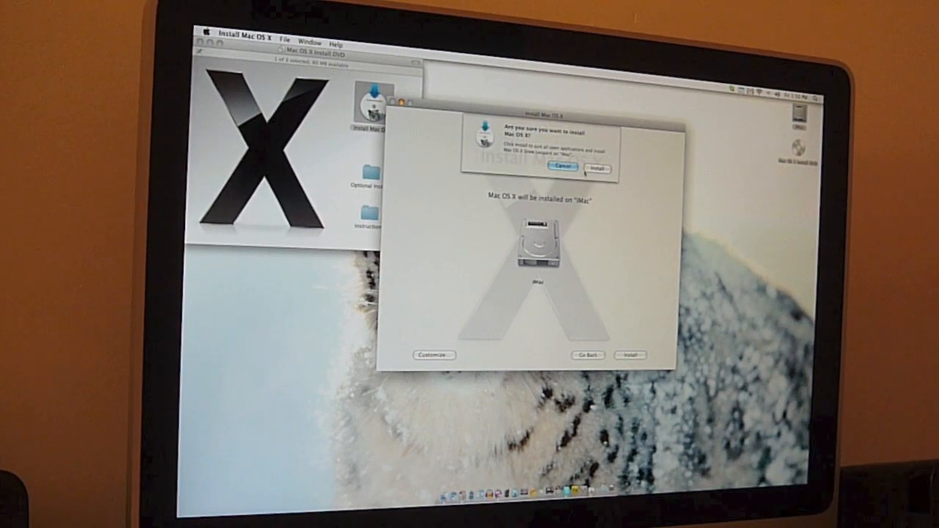
click(596, 167)
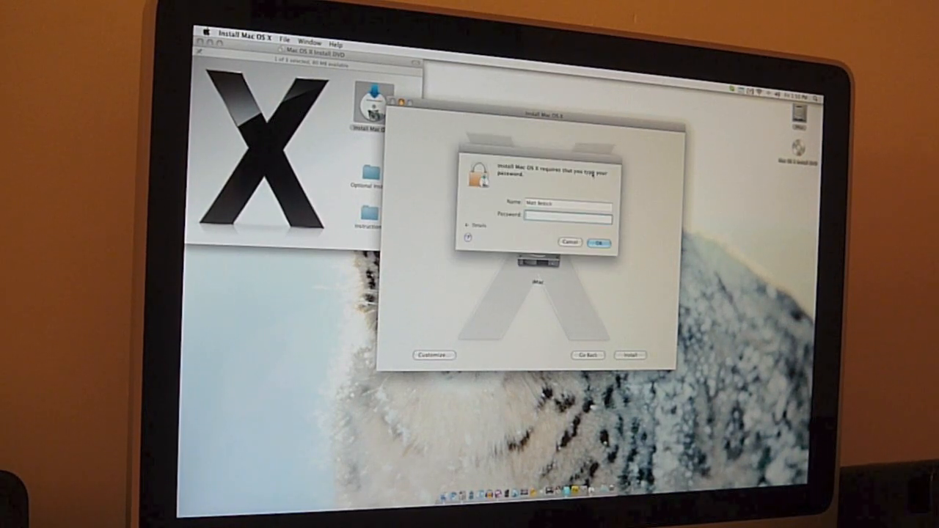
text(password)
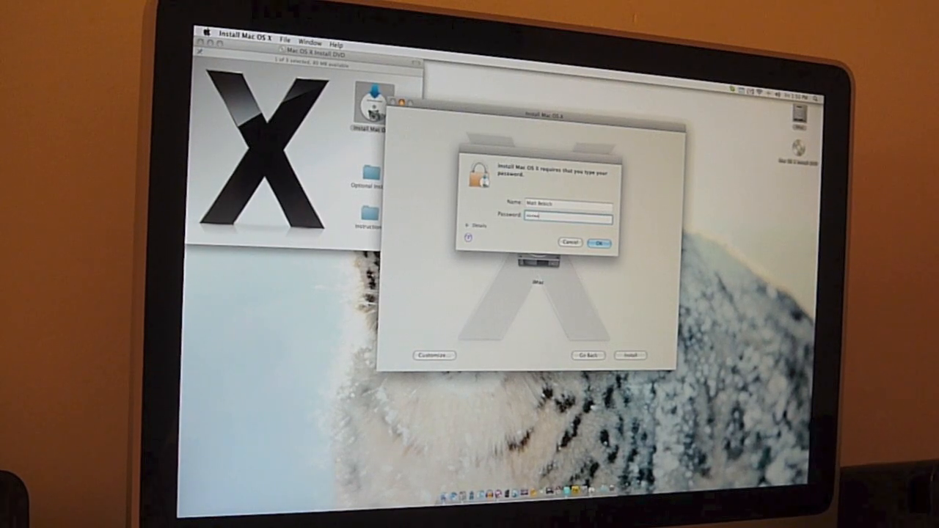
click(600, 243)
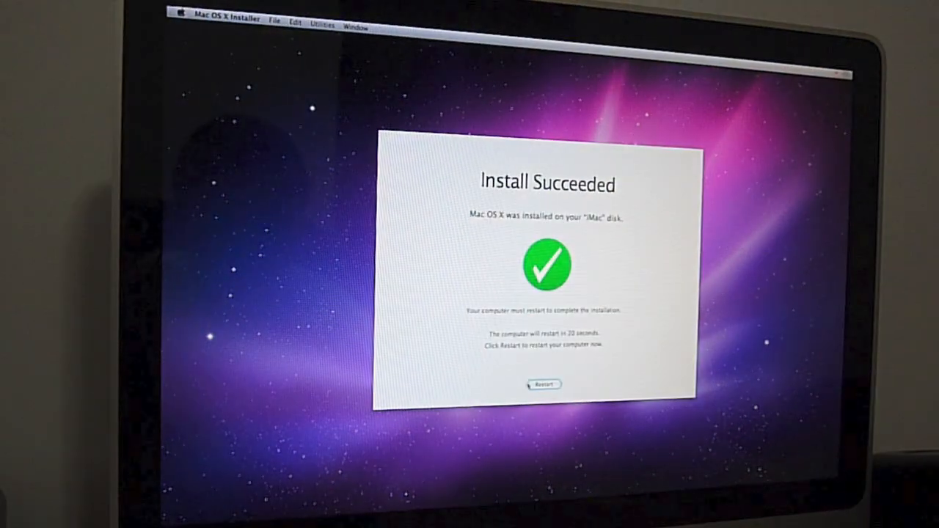
Restart the computer from the Install Succeeded screen to finish the installation
click(543, 384)
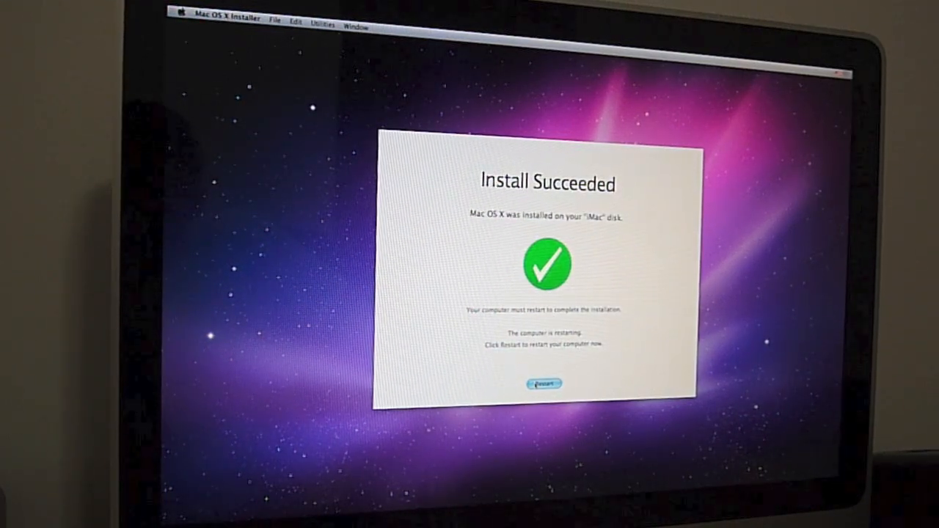
click(543, 383)
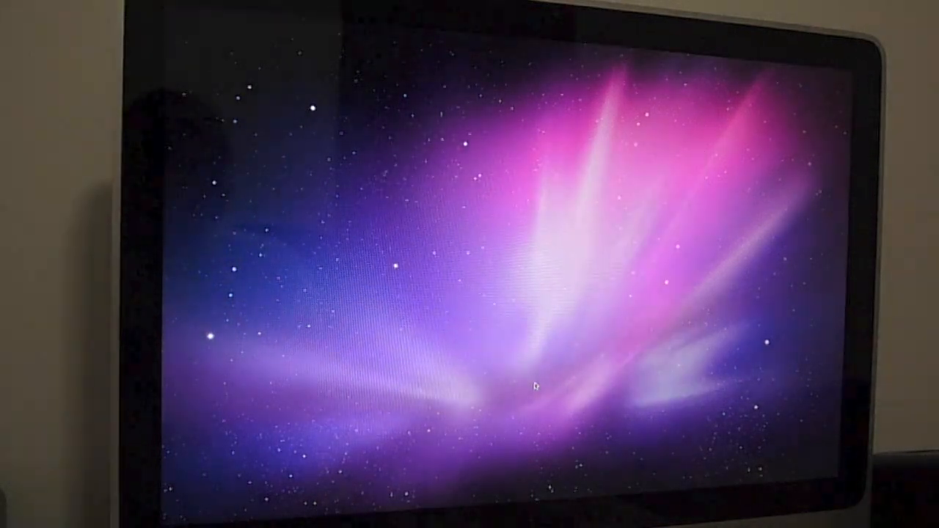